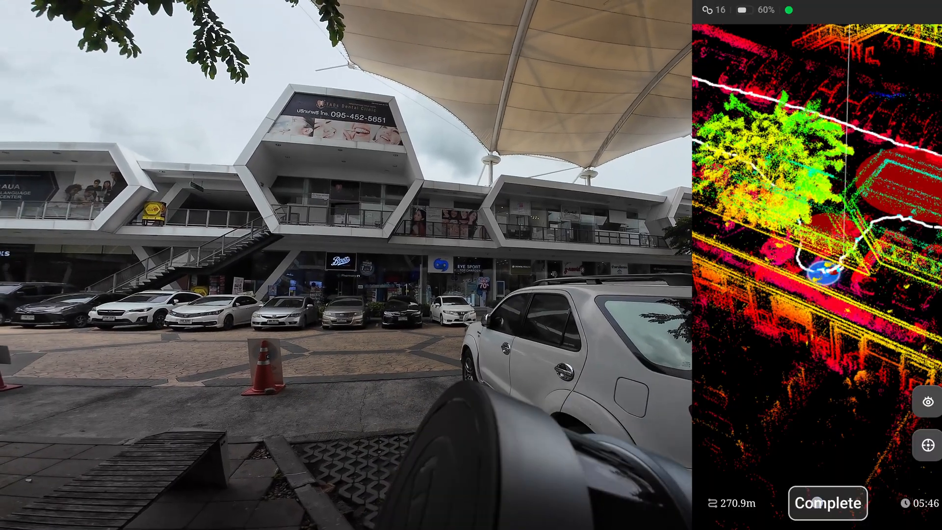
- Rotate the mall cloud during mapping and open Task Manager's memory view
{"action": "left_click", "coordinate": [828, 503]}
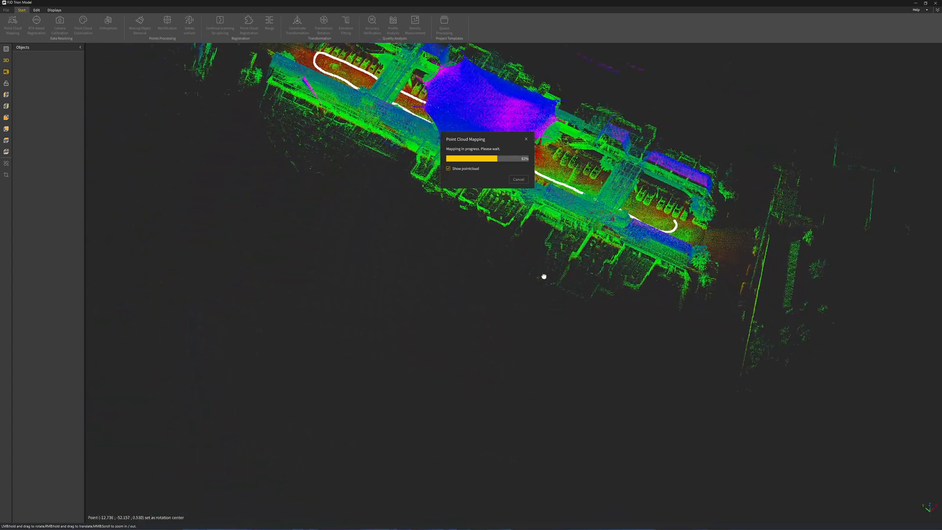
{"action": "left_click_drag", "start_coordinate": [543, 277], "coordinate": [573, 111]}
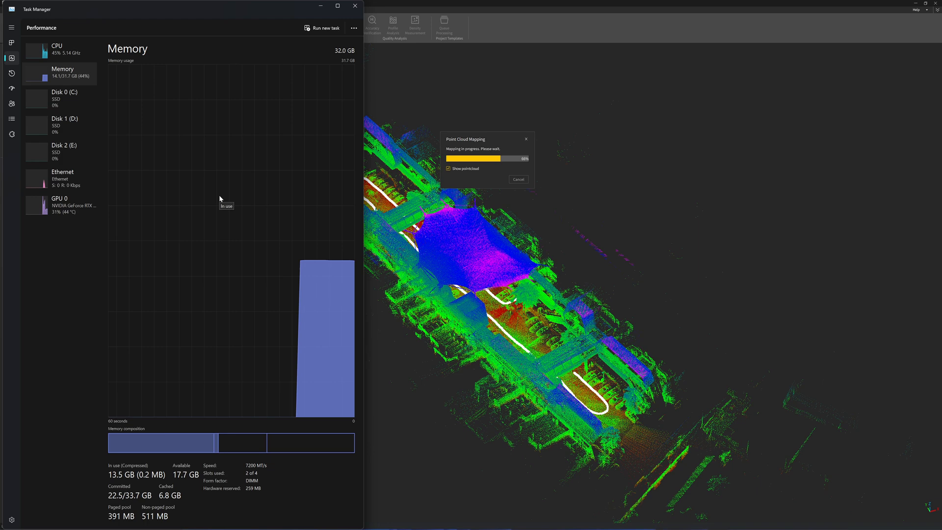
{"action": "left_click", "coordinate": [59, 49]}
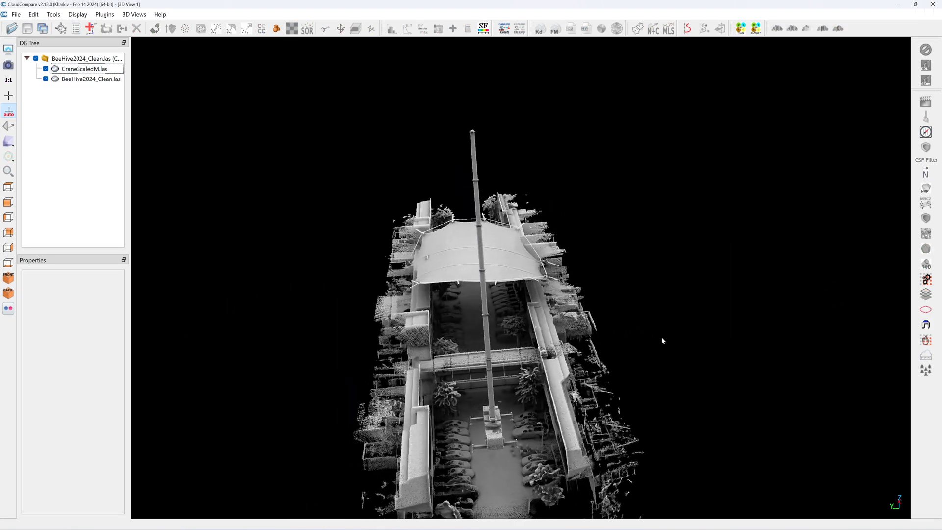
- Orbit around the crane in the courtyard and apply its rotated, repositioned placement
{"action": "left_click_drag", "start_coordinate": [663, 341], "coordinate": [648, 248]}
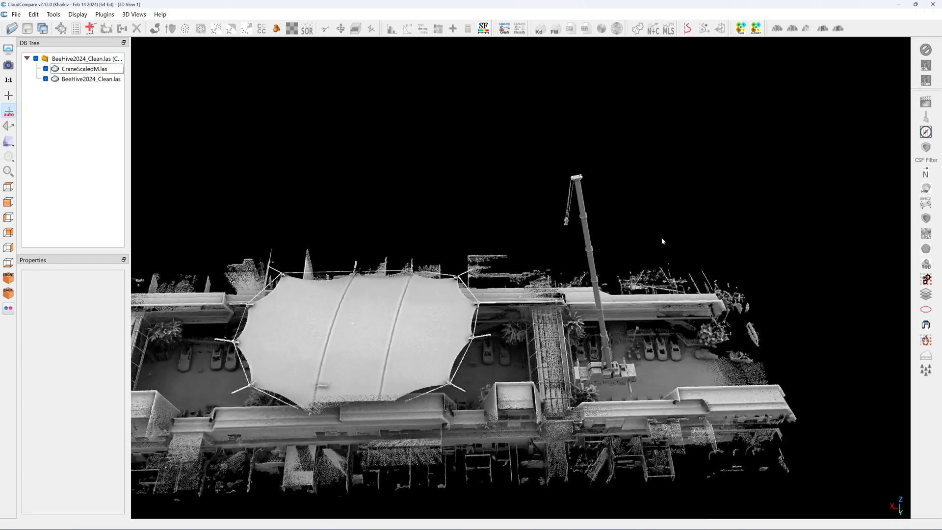
{"action": "left_click_drag", "start_coordinate": [662, 240], "coordinate": [630, 177]}
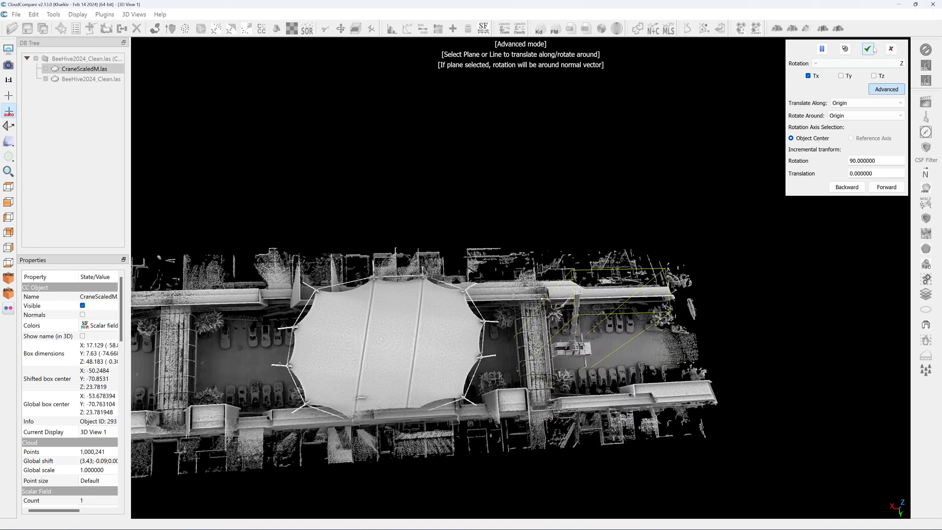
{"action": "left_click", "coordinate": [868, 48]}
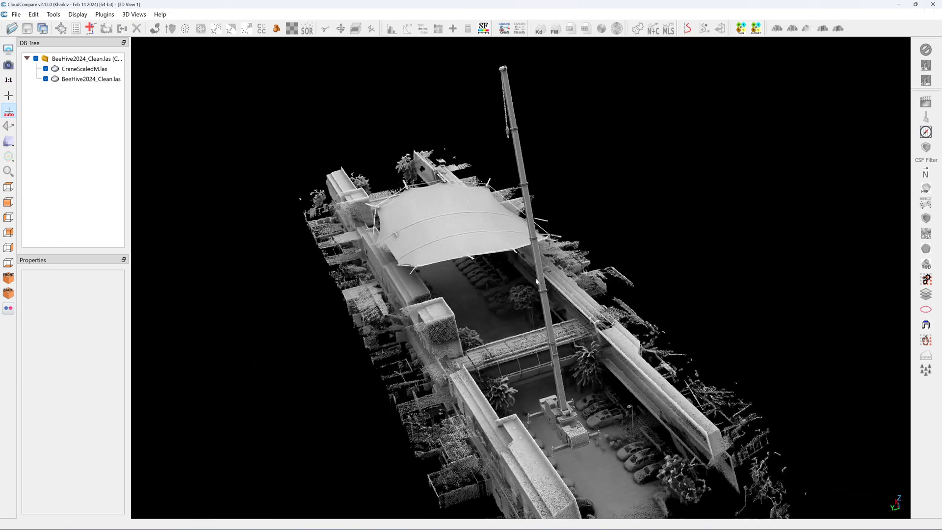
{"action": "left_click_drag", "start_coordinate": [535, 282], "coordinate": [485, 252]}
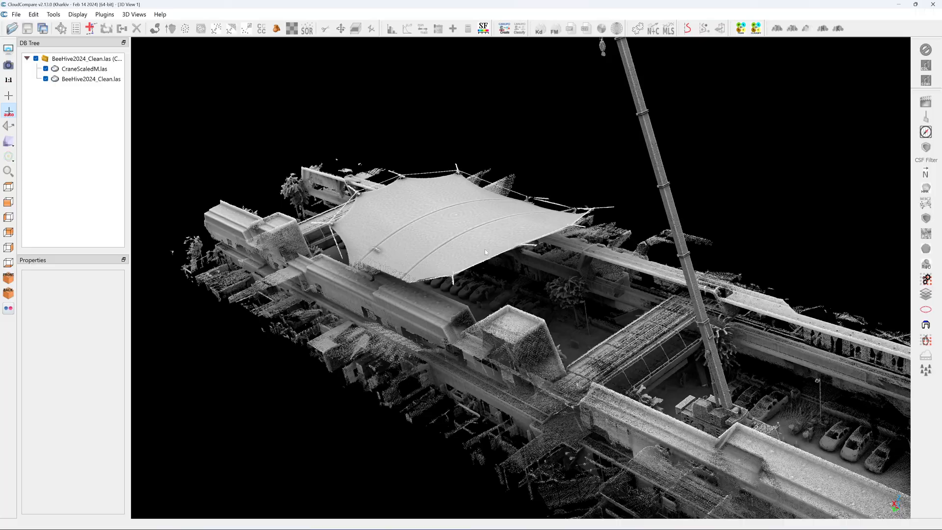
{"action": "left_click_drag", "start_coordinate": [485, 251], "coordinate": [538, 350]}
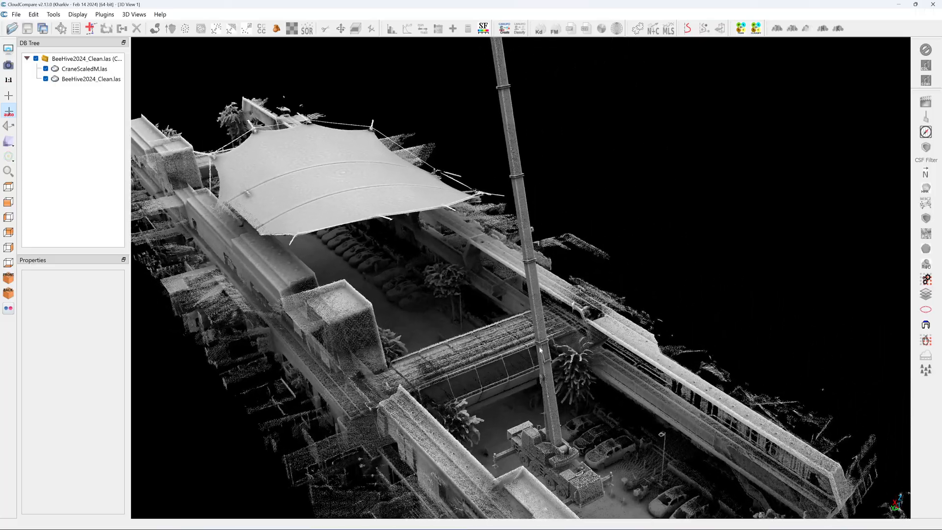
{"action": "left_click_drag", "start_coordinate": [539, 349], "coordinate": [426, 418]}
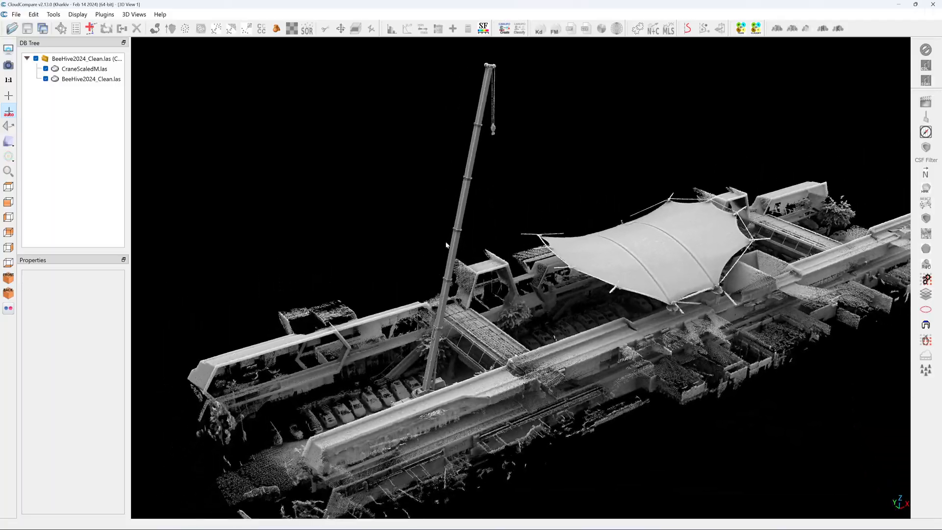
{"action": "left_click_drag", "start_coordinate": [444, 247], "coordinate": [516, 319]}
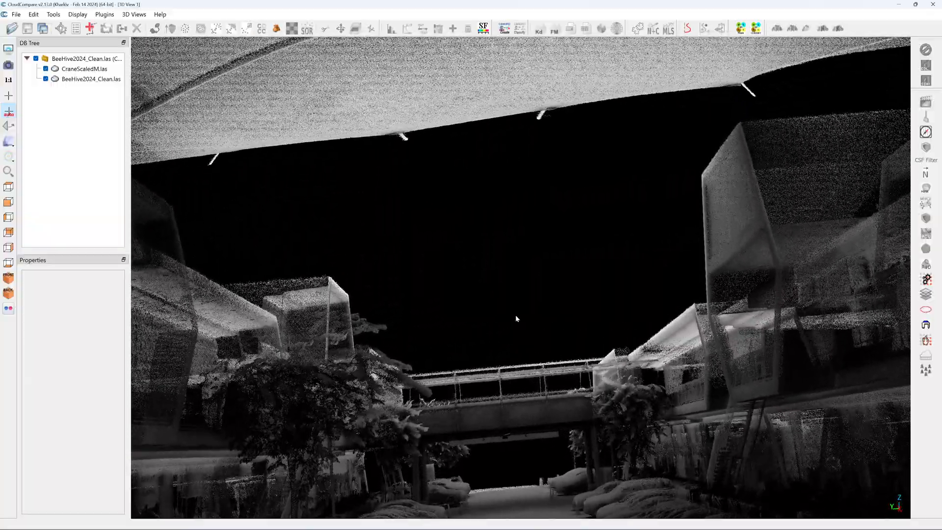
{"action": "left_click_drag", "start_coordinate": [515, 319], "coordinate": [556, 316]}
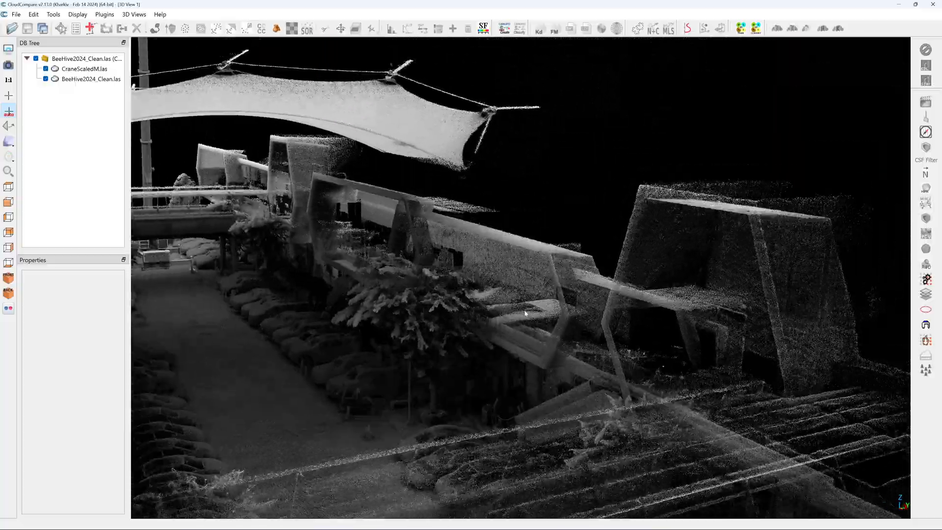
{"action": "left_click_drag", "start_coordinate": [525, 313], "coordinate": [574, 171]}
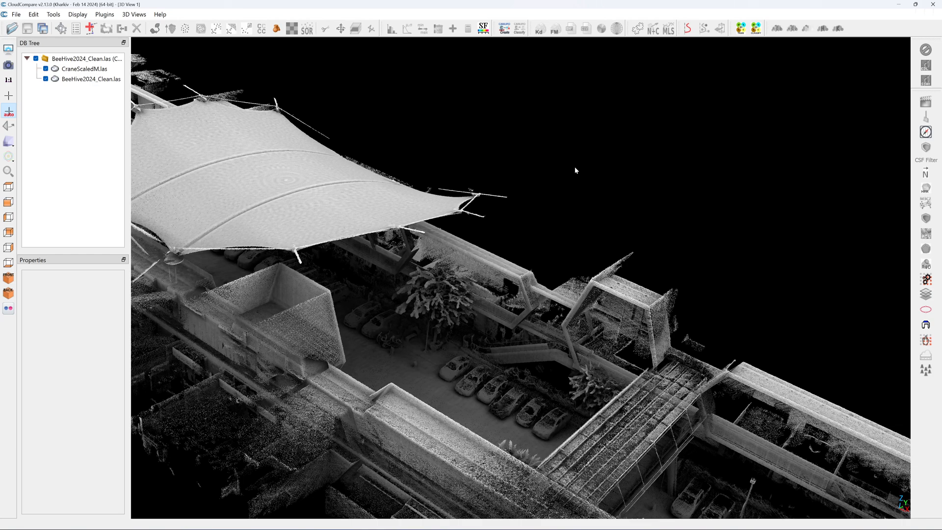
{"action": "left_click", "coordinate": [91, 79]}
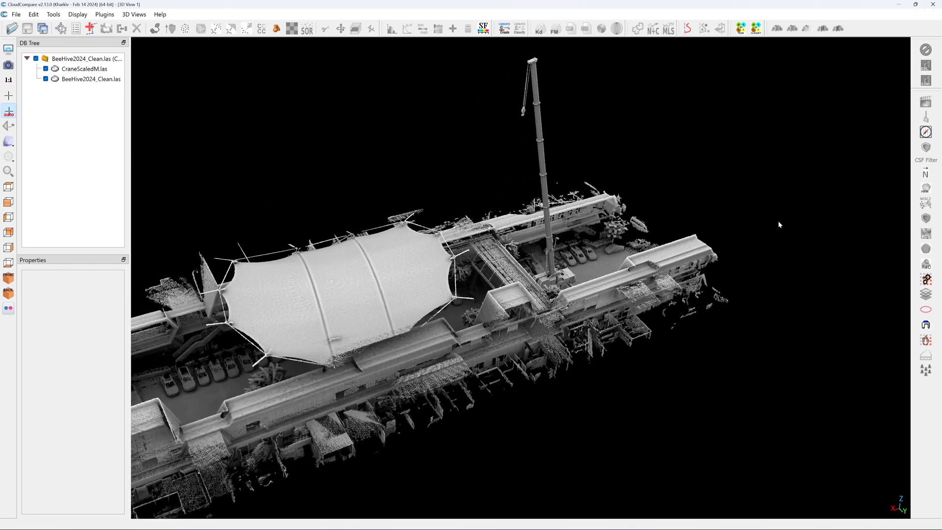
{"action": "left_click_drag", "start_coordinate": [779, 225], "coordinate": [499, 217]}
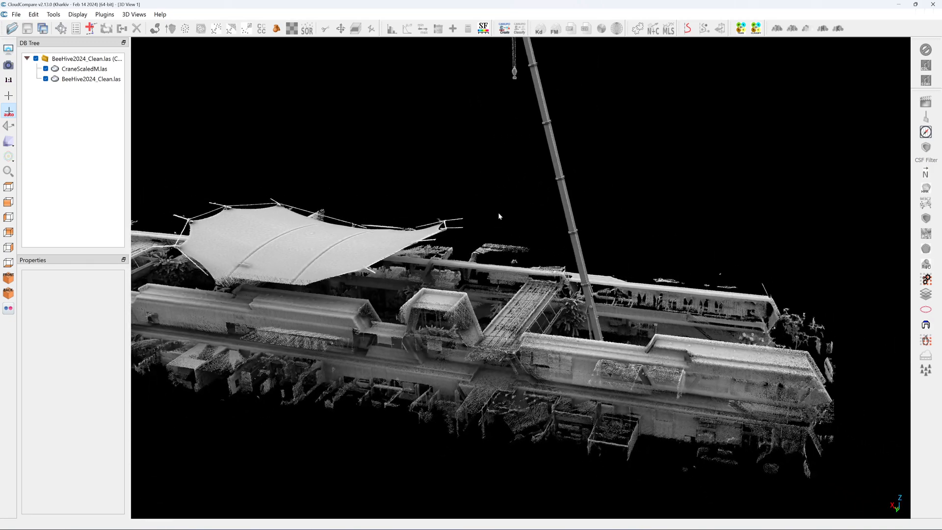